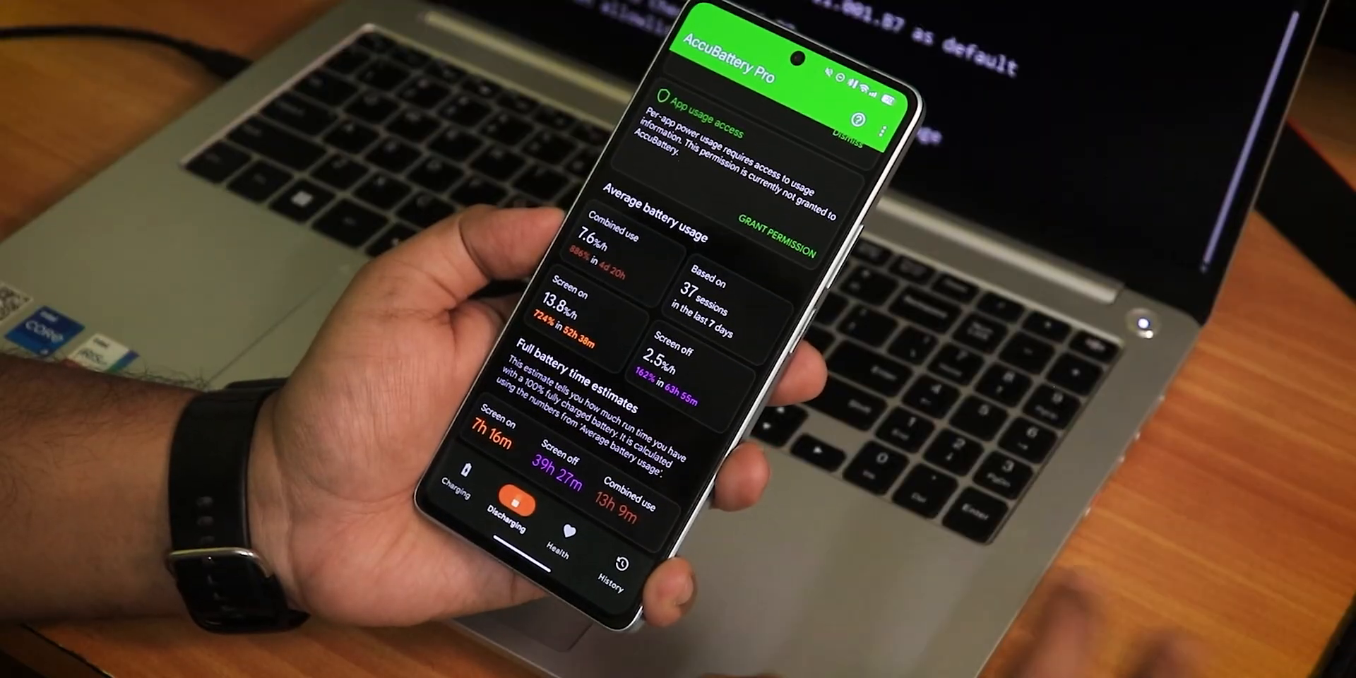
pyautogui.click(557, 527)
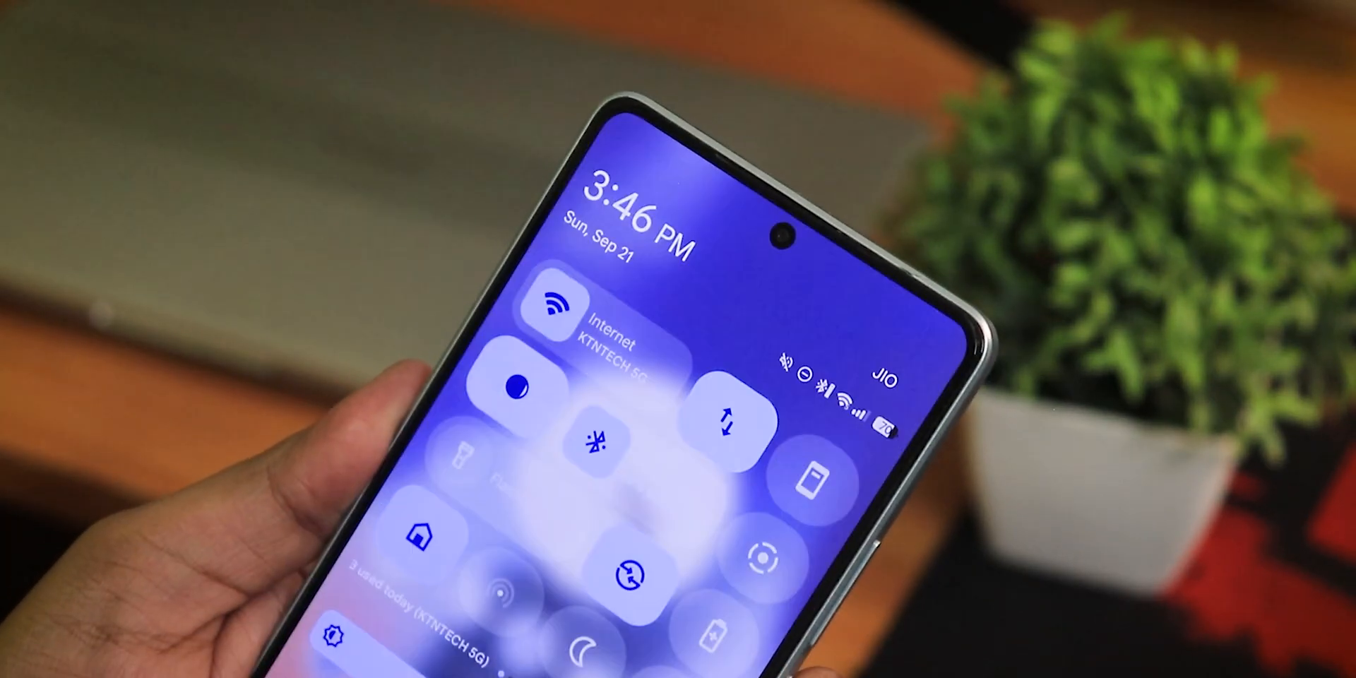
pyautogui.click(596, 441)
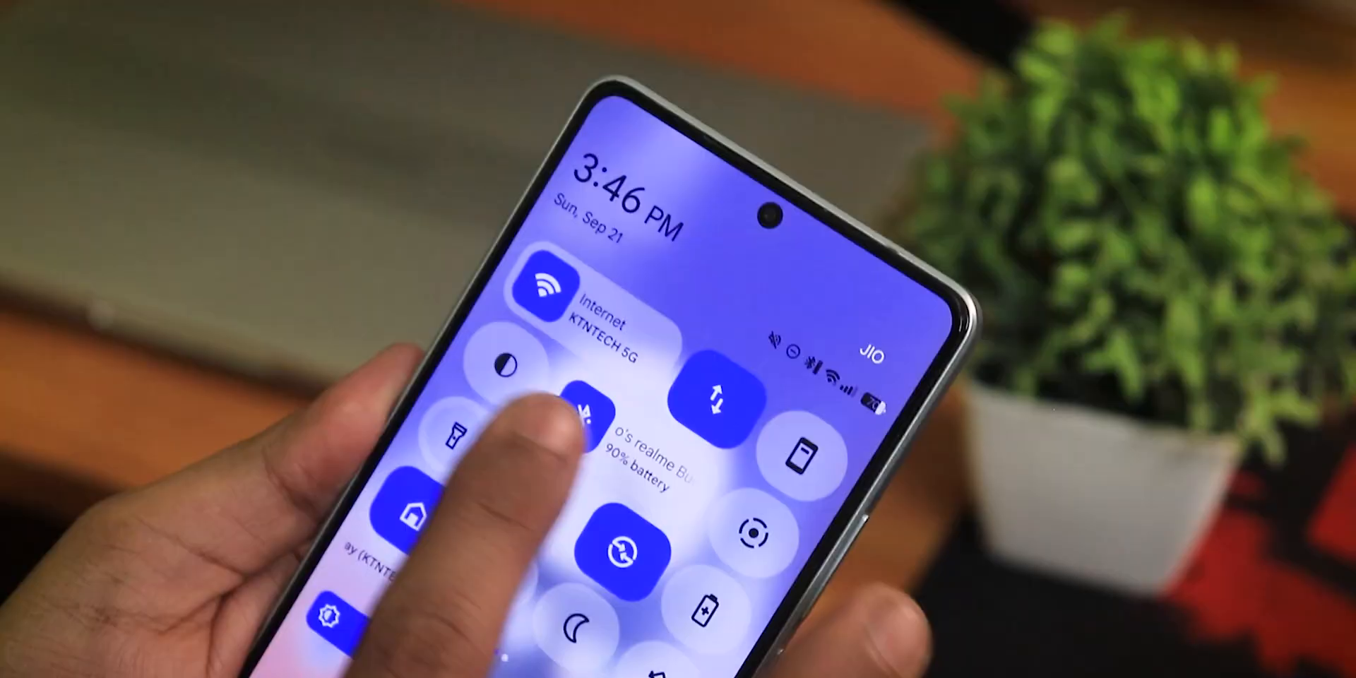